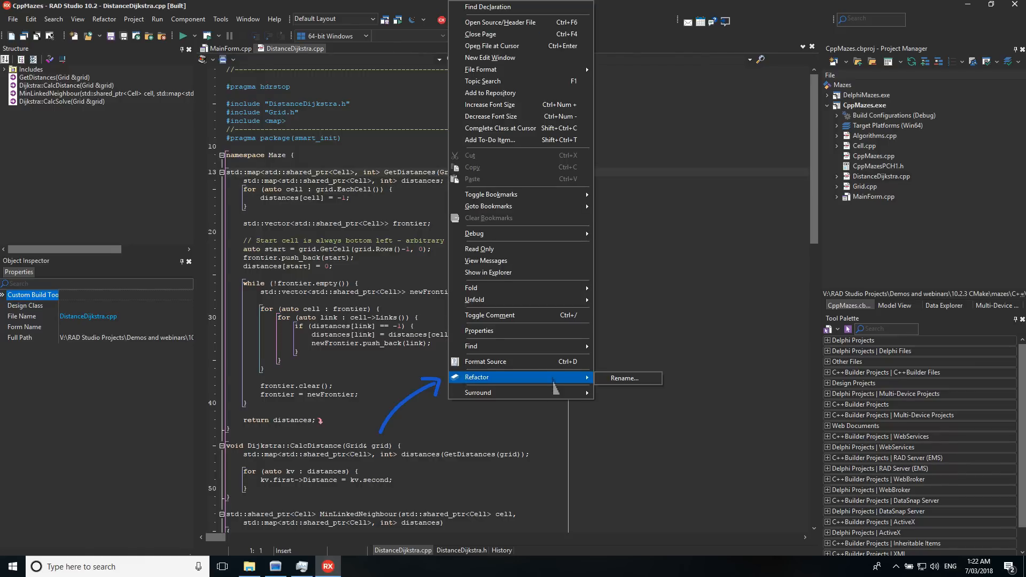
Rename the Grid class to MyGridClass with change preview enabled before applying
left_click(624, 378)
type("MyGridC")
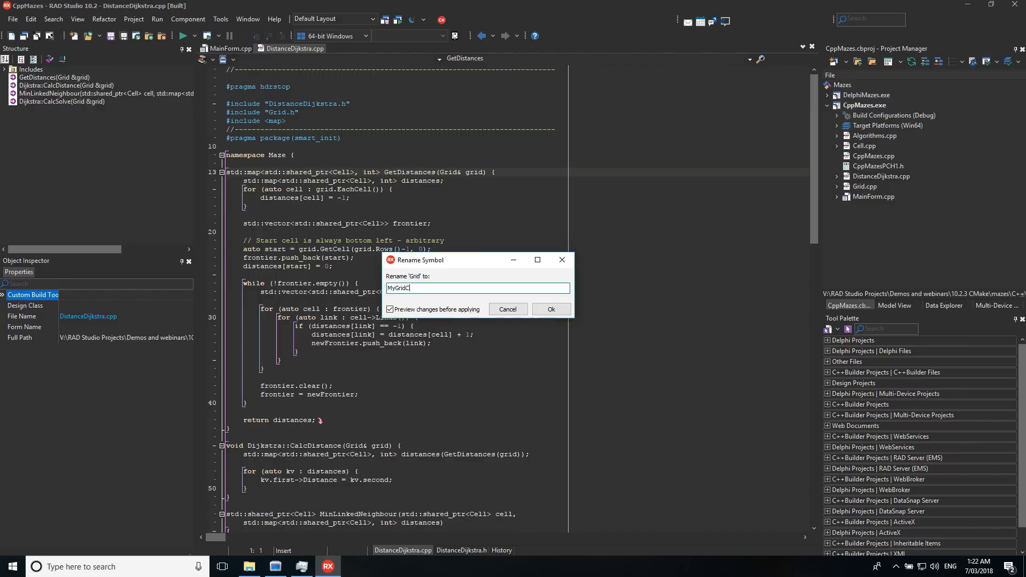
left_click(552, 309)
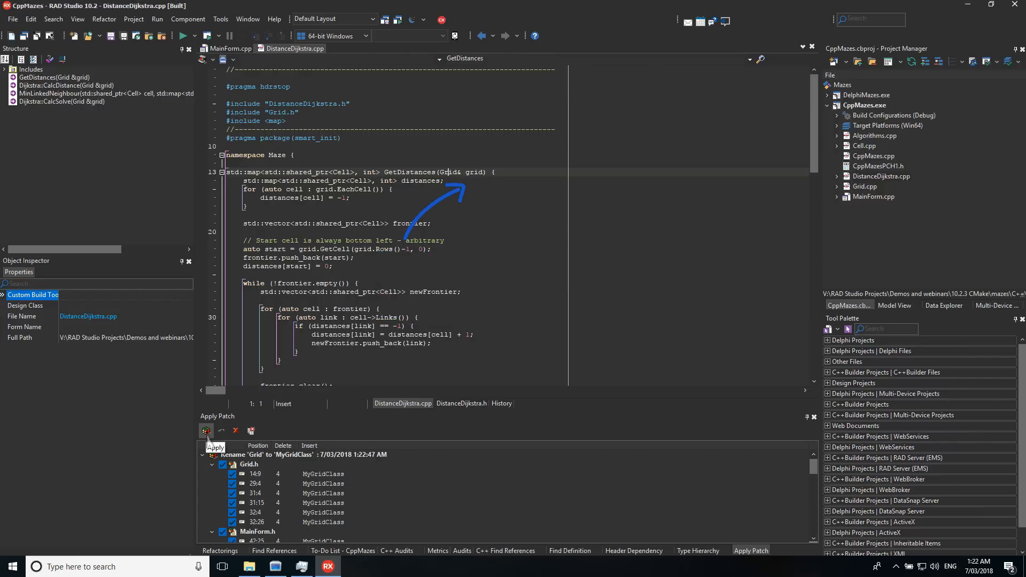
left_click(206, 430)
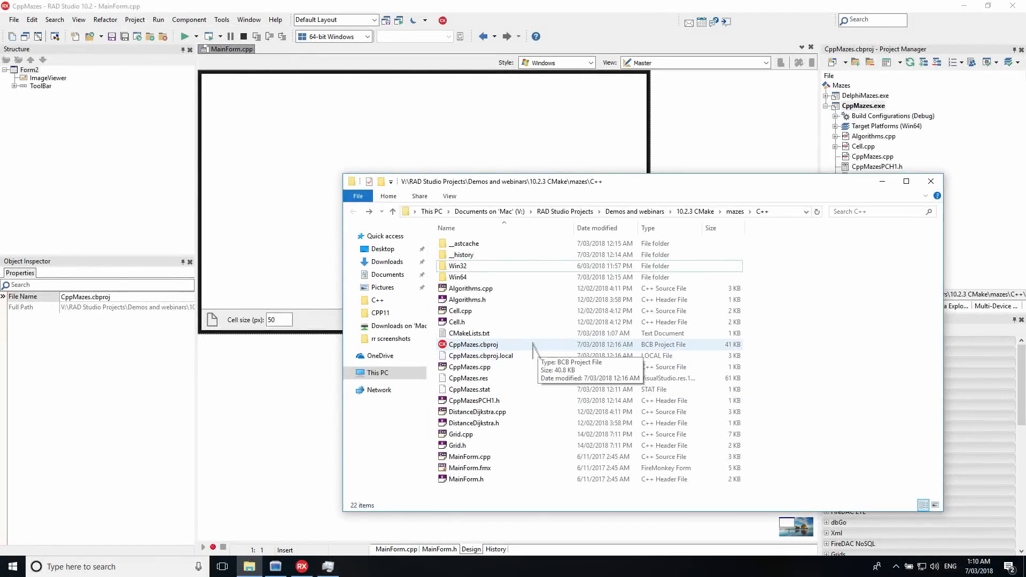
View CMakeLists.txt in Notepad showing the Mazes build script and its source files
double_click(470, 333)
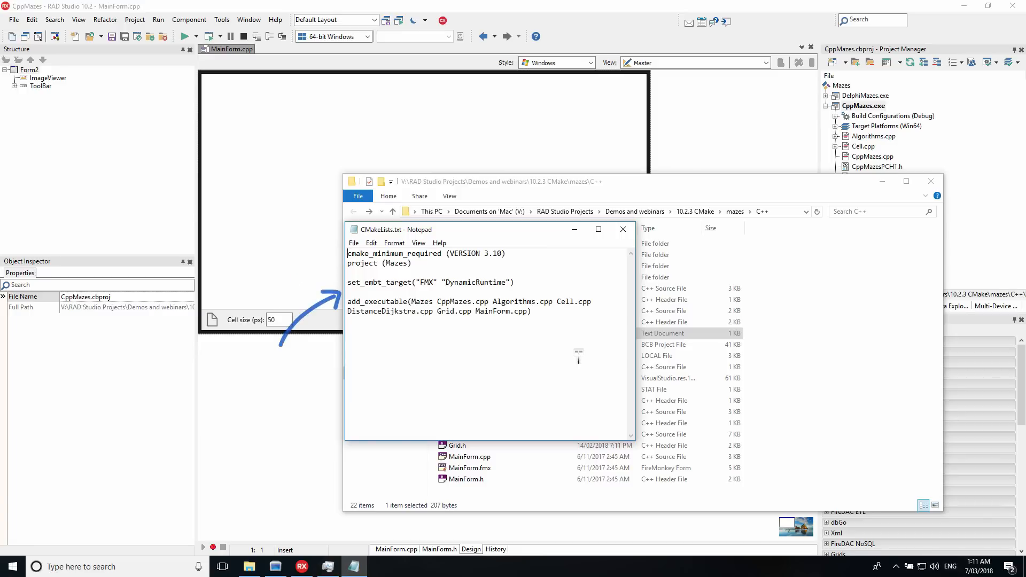
double_click(379, 282)
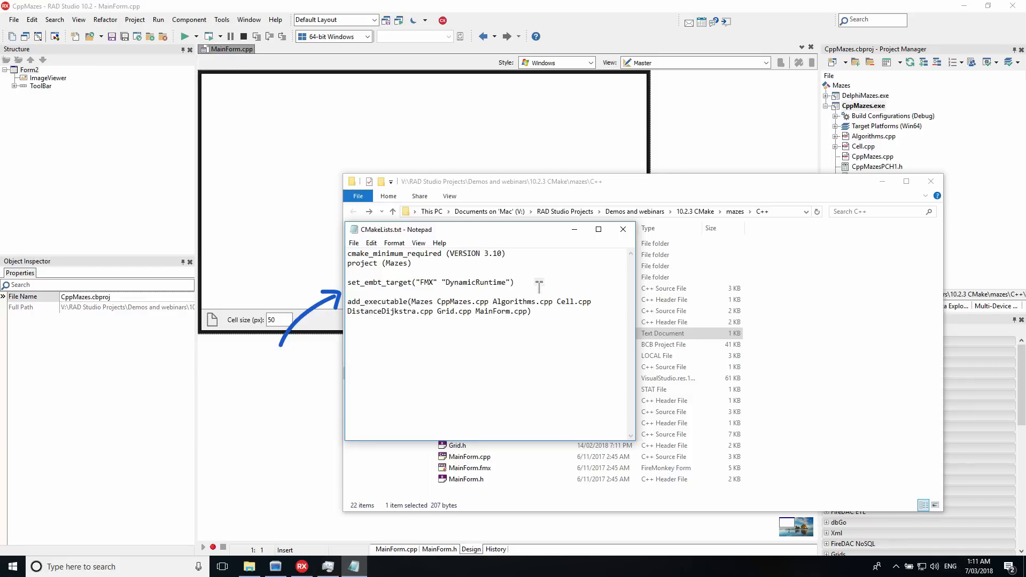
left_click(514, 282)
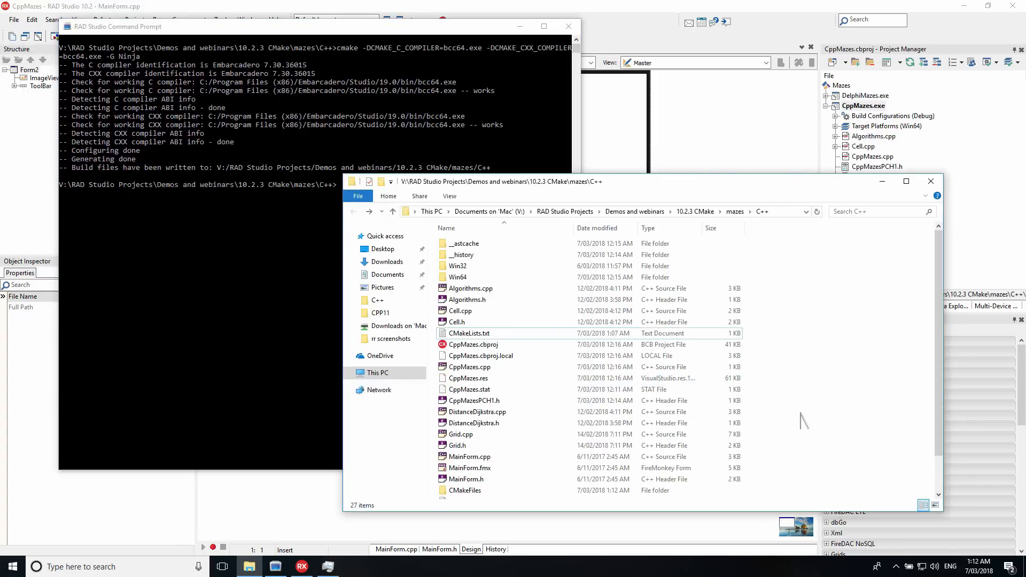
Run cmake with bcc64 compilers and the Ninja generator, then check build.ninja in Explorer
scroll("down", 3)
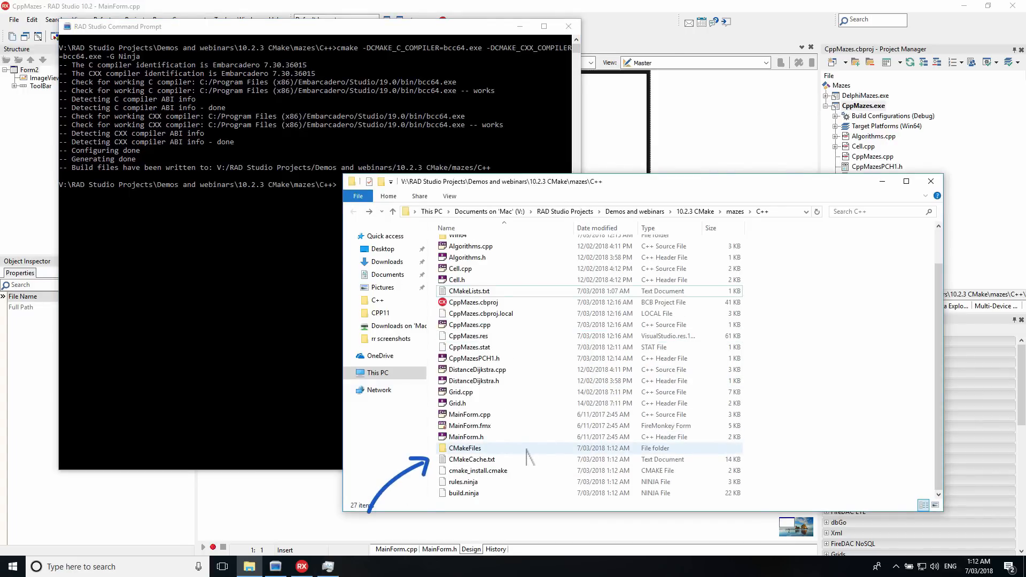
left_click(463, 493)
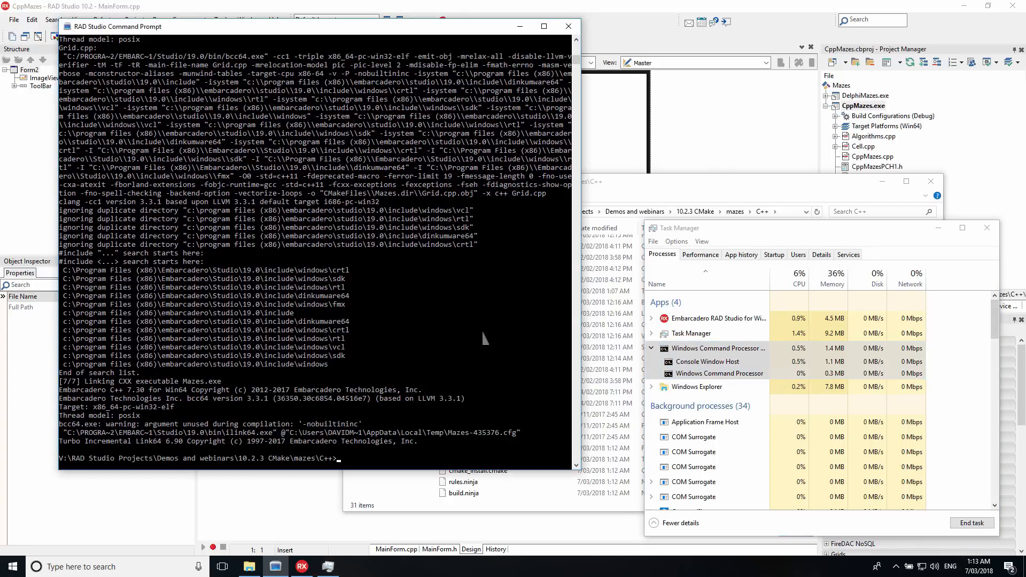
Run the built Mazes executable from the command prompt after the Ninja build
type("Mazes")
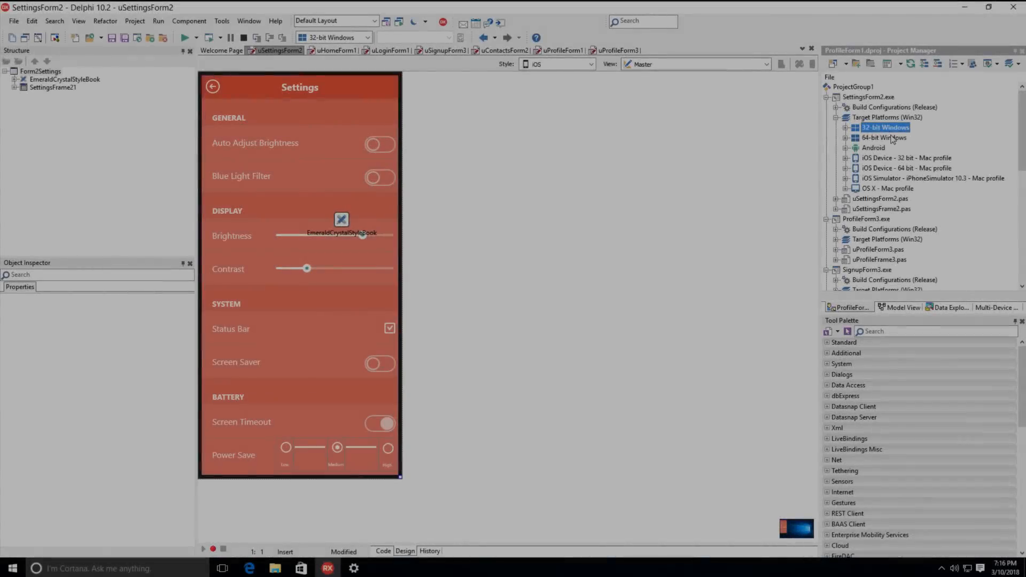
left_click(873, 148)
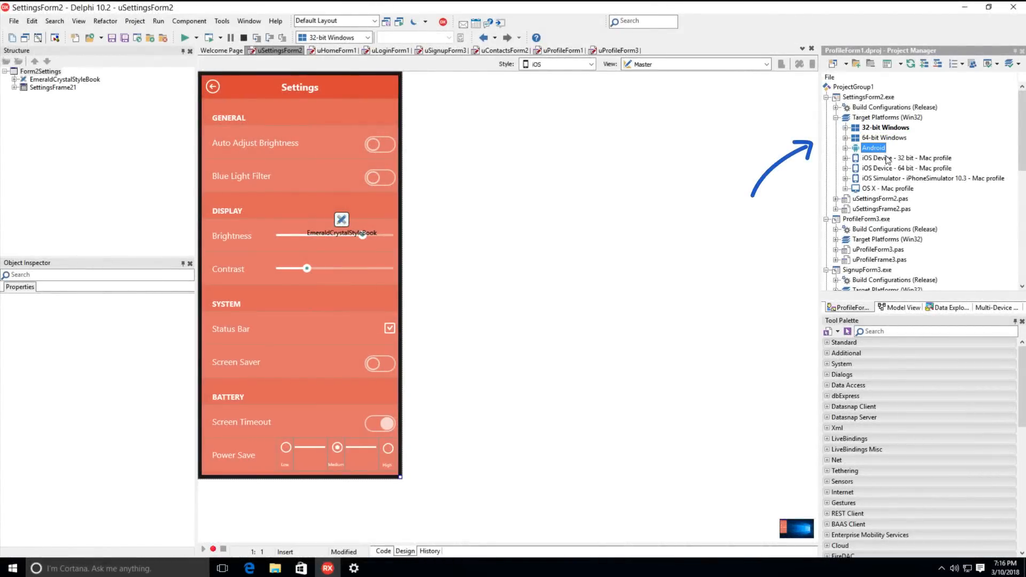
left_click(901, 158)
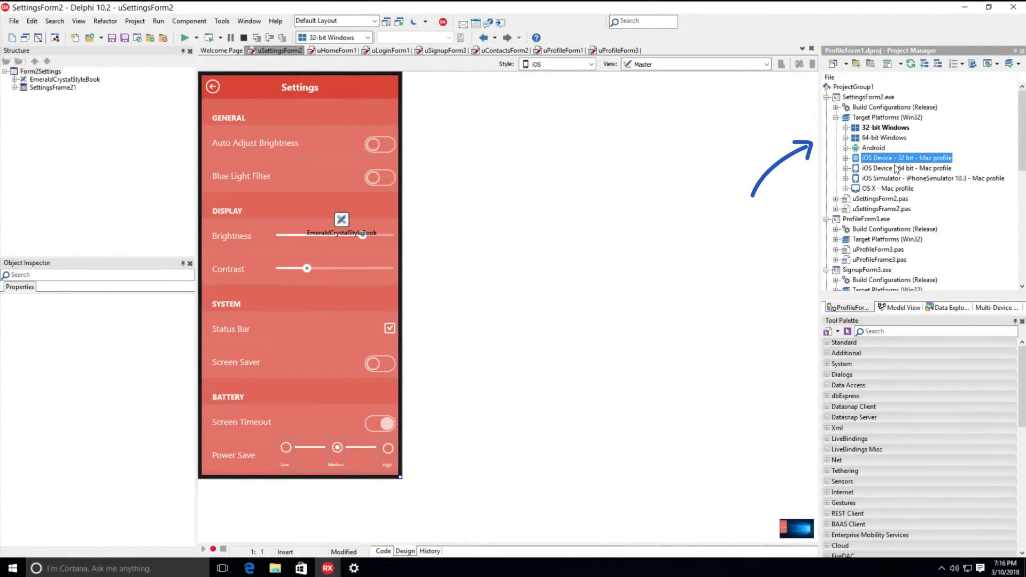
left_click(928, 177)
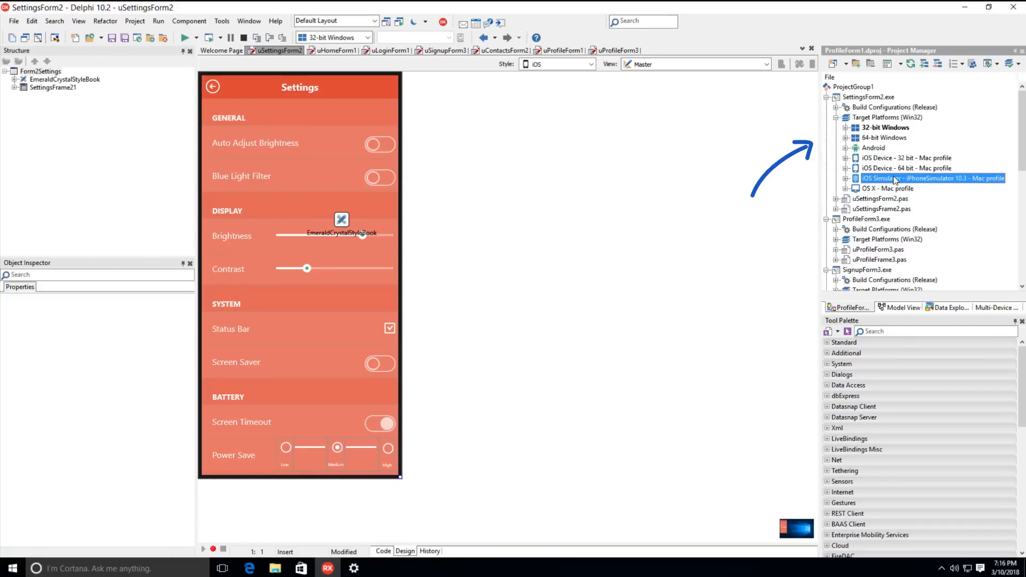
left_click(882, 188)
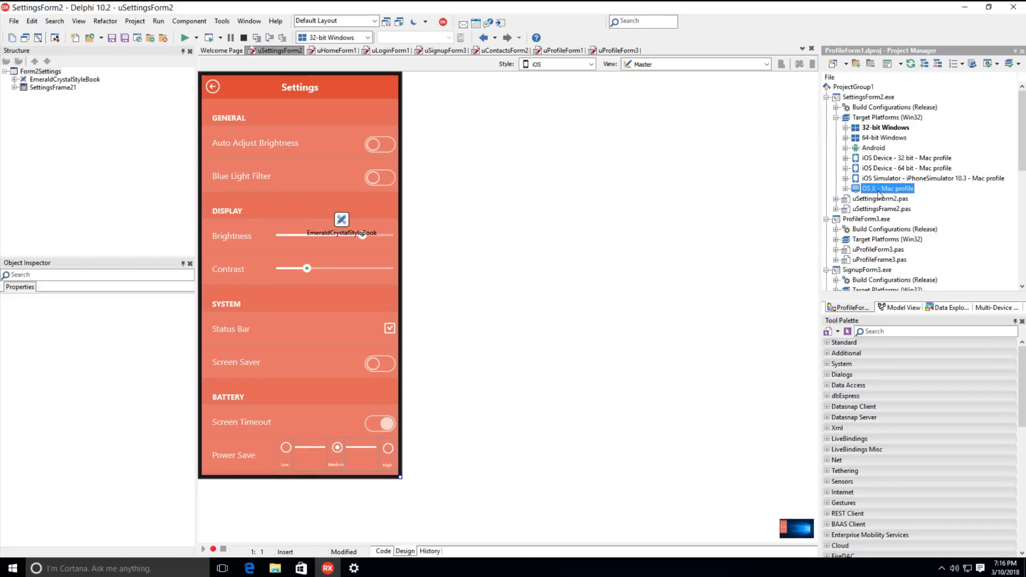
left_click(333, 51)
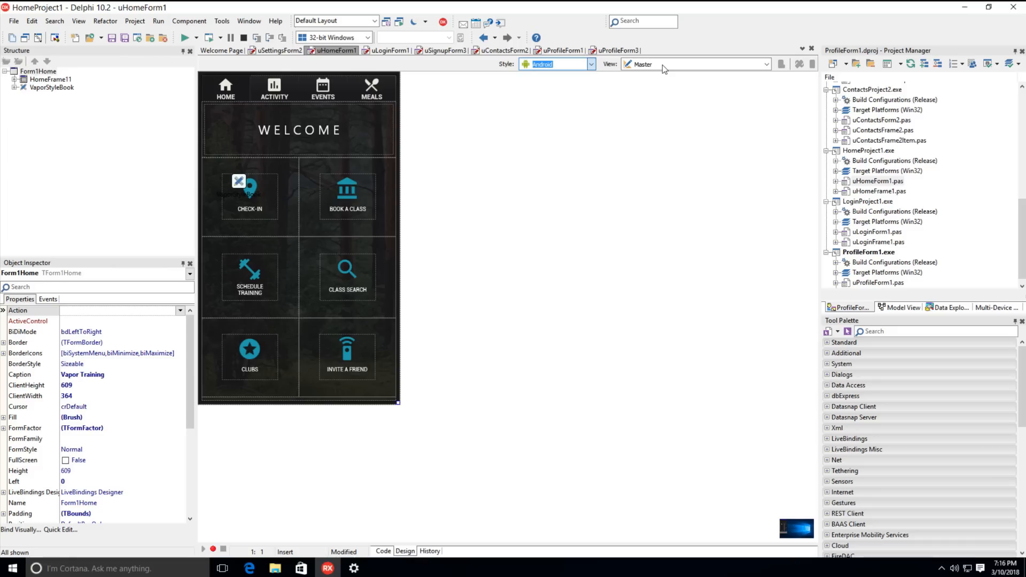
Preview the home form as iPhone 4.7" and add an iPhone 5.5" view of the Enterprise Sign-In login form
left_click(766, 64)
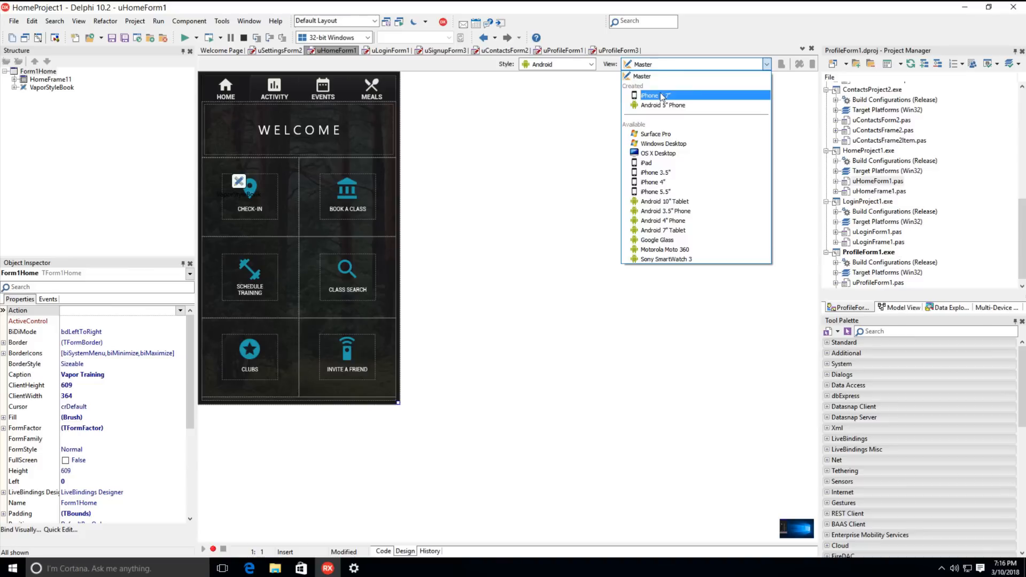
left_click(654, 95)
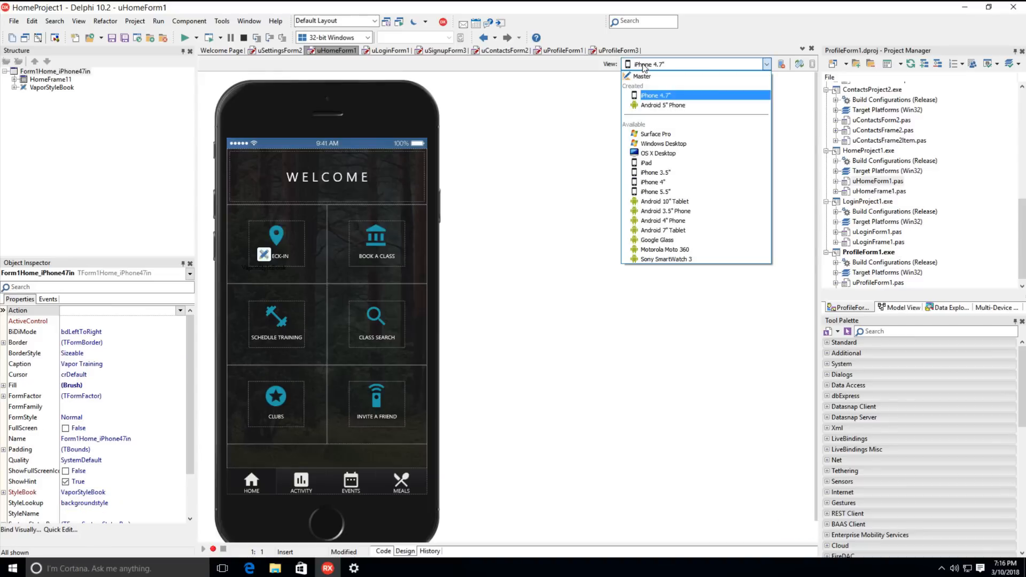
left_click(661, 105)
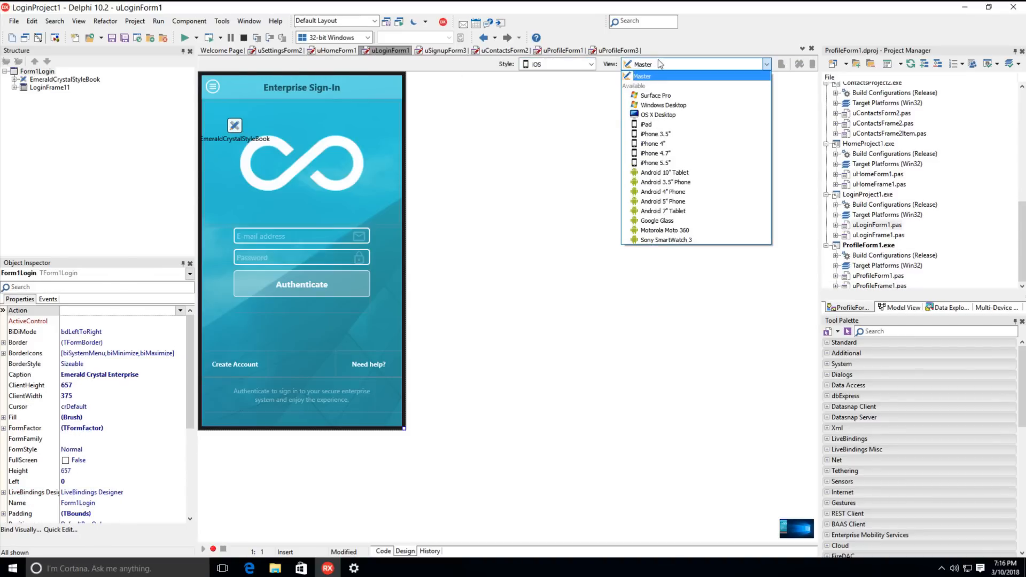
mouse_move(653, 163)
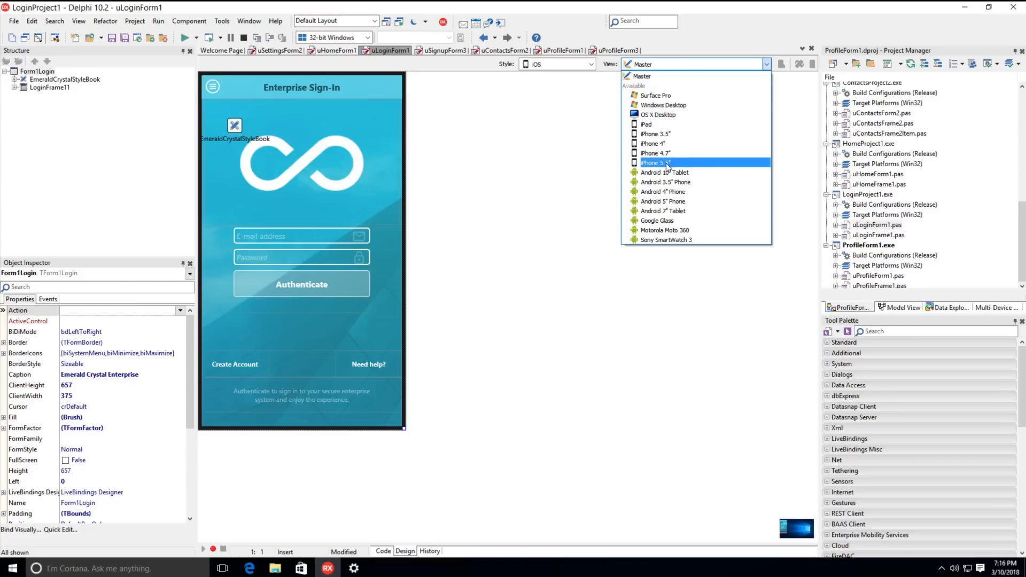
left_click(654, 162)
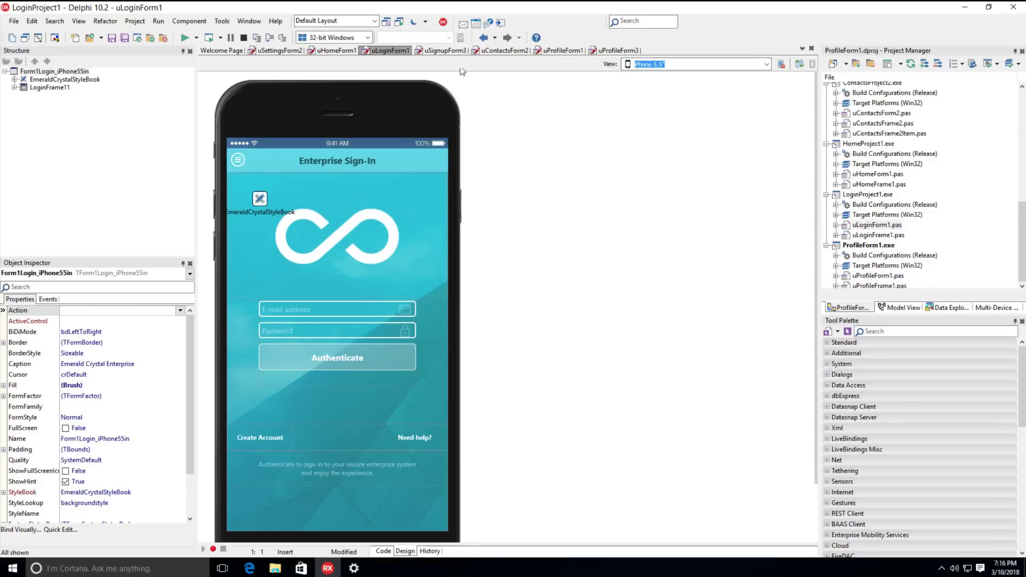
Browse the signup and contacts forms and add an Android 5" phone view of the contacts list
left_click(442, 50)
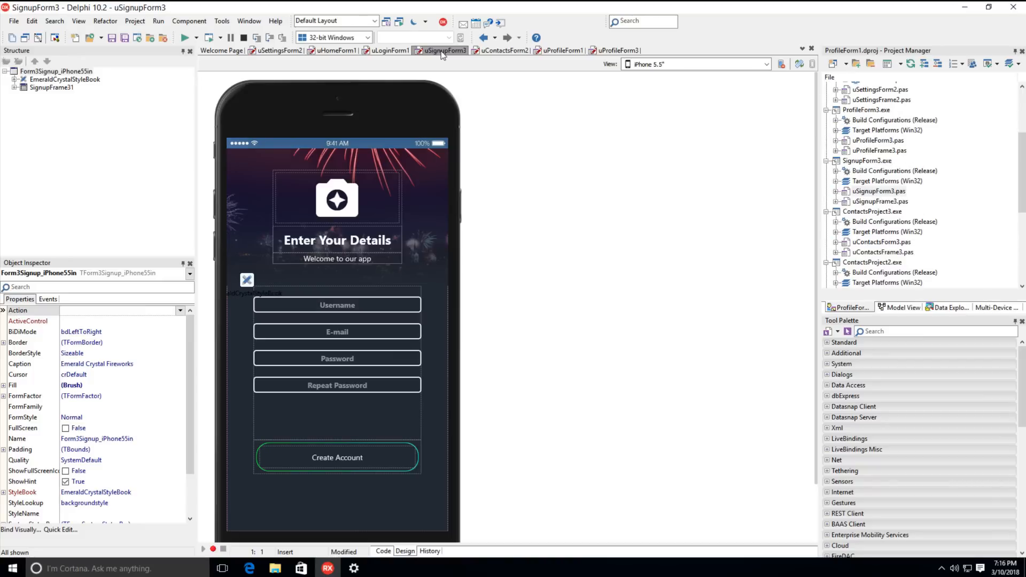
left_click(505, 51)
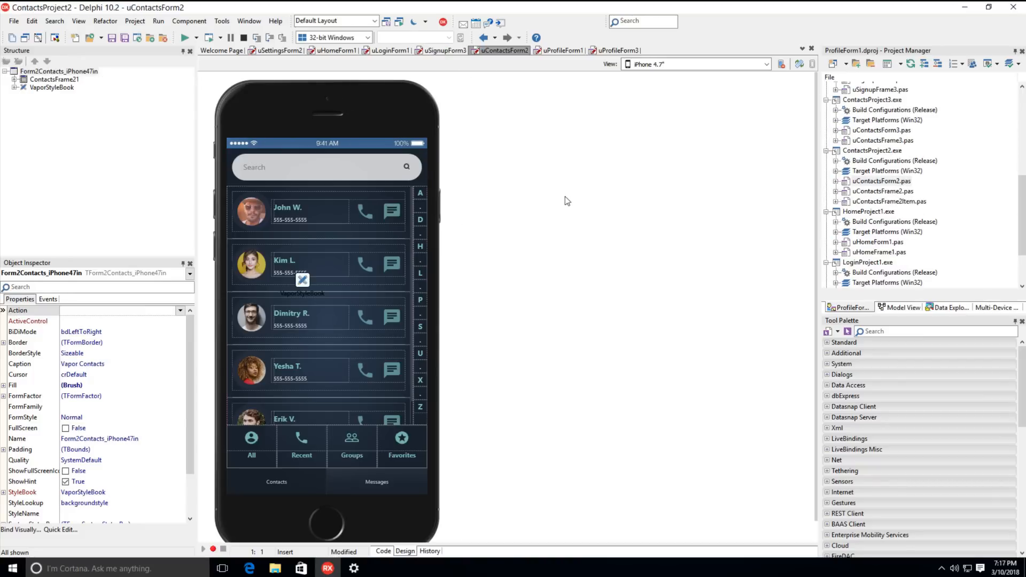
left_click(766, 64)
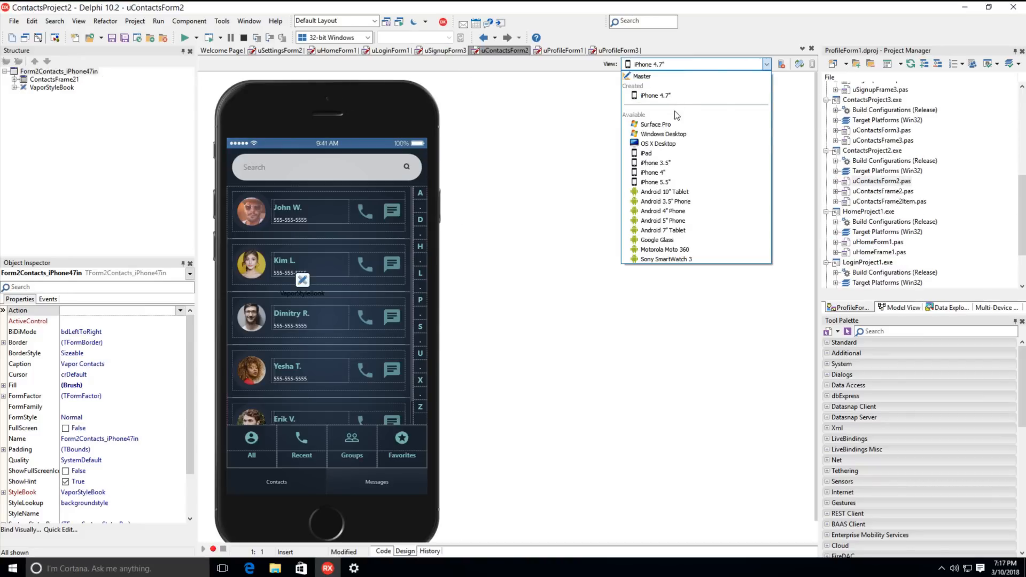
left_click(662, 221)
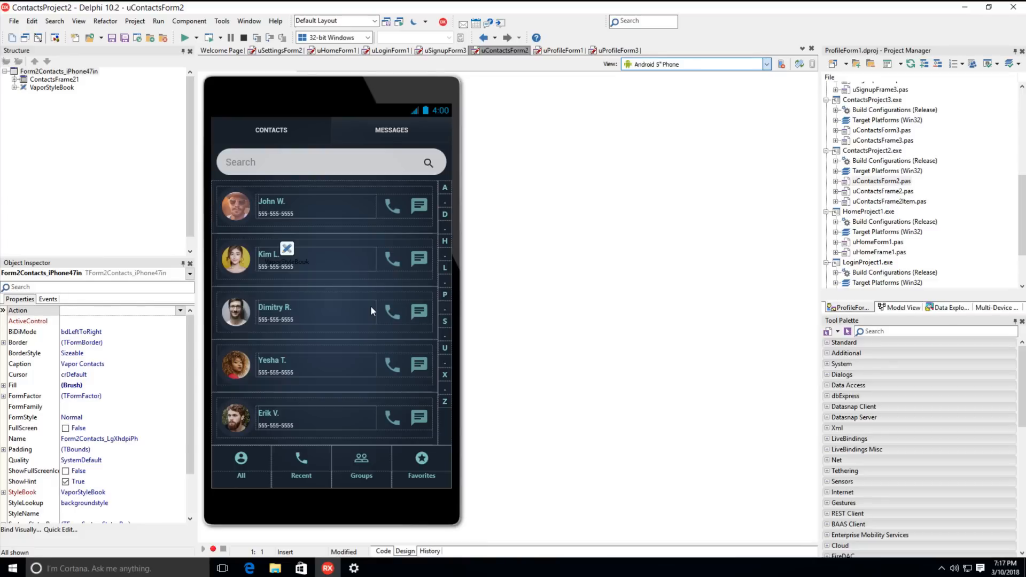
left_click(561, 51)
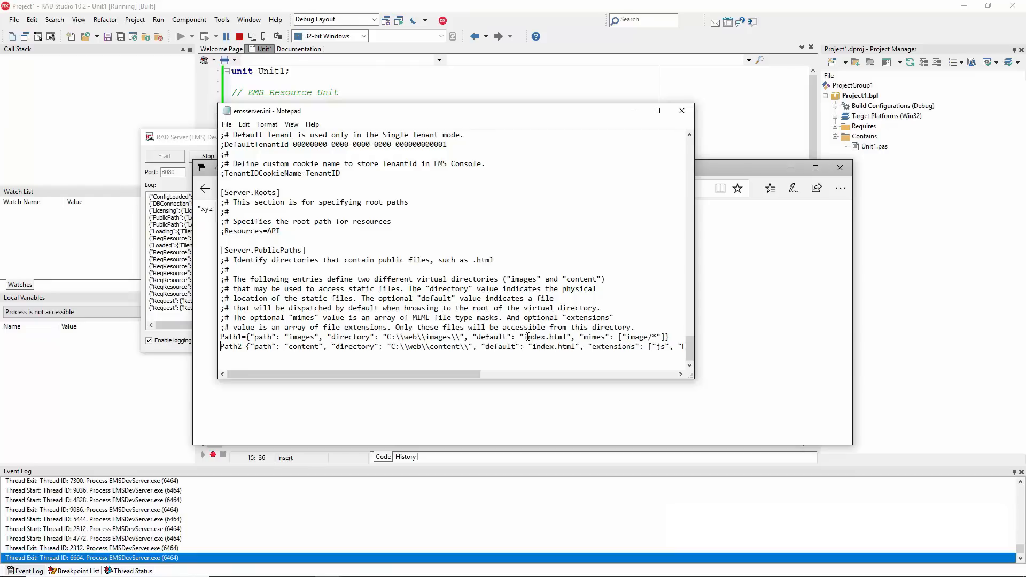
left_click_drag(395, 327, 670, 337)
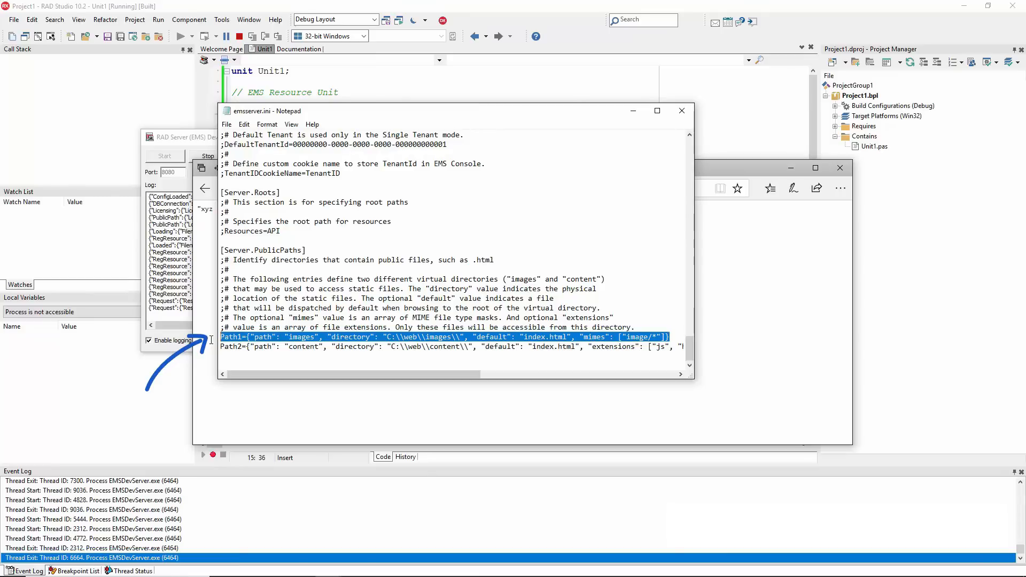
double_click(299, 336)
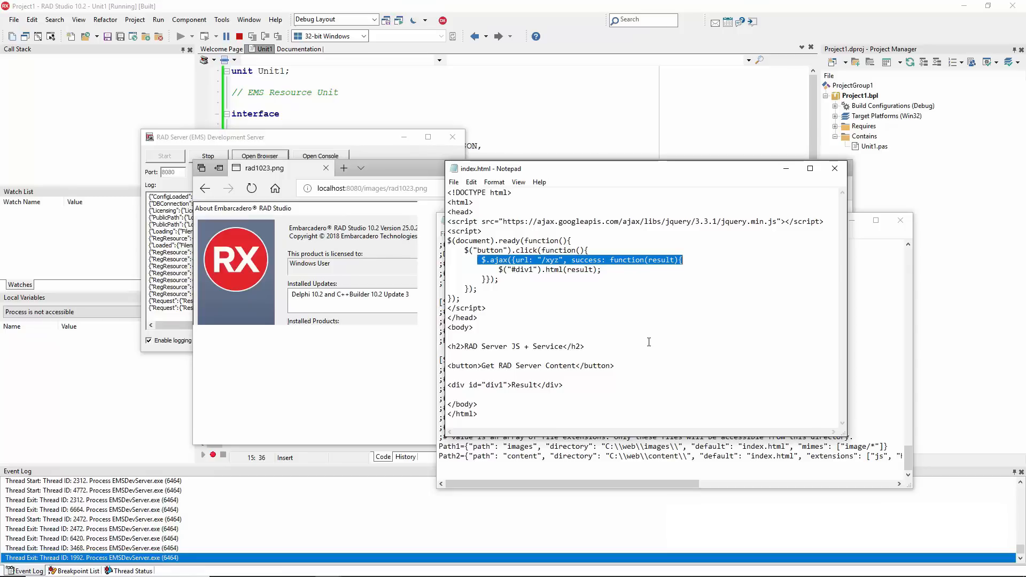
mouse_move(636, 315)
type("localhost:8080/con")
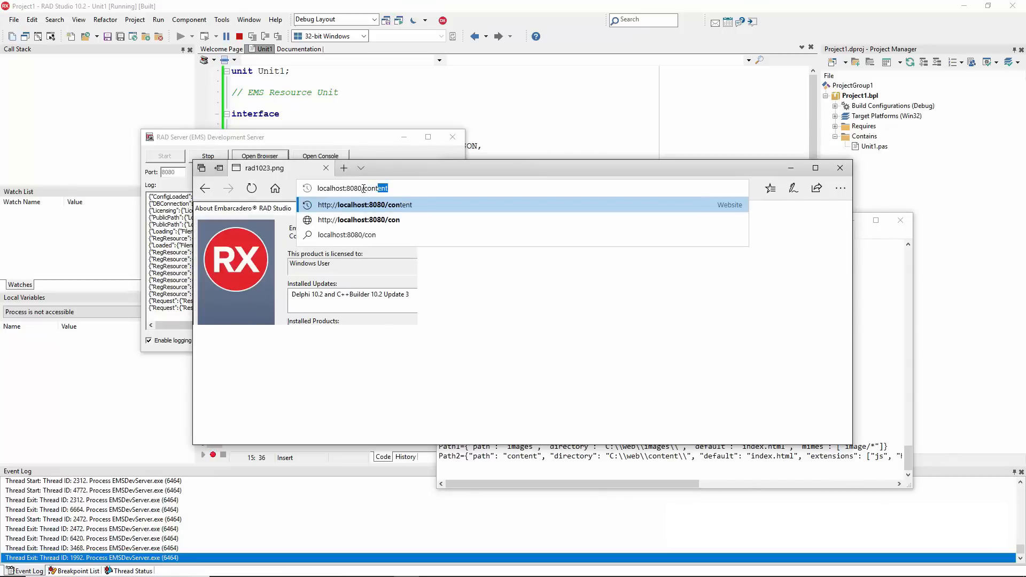
Load localhost:8080/content and fetch the RAD Server result twice, showing xyz with updated timestamps
left_click(365, 204)
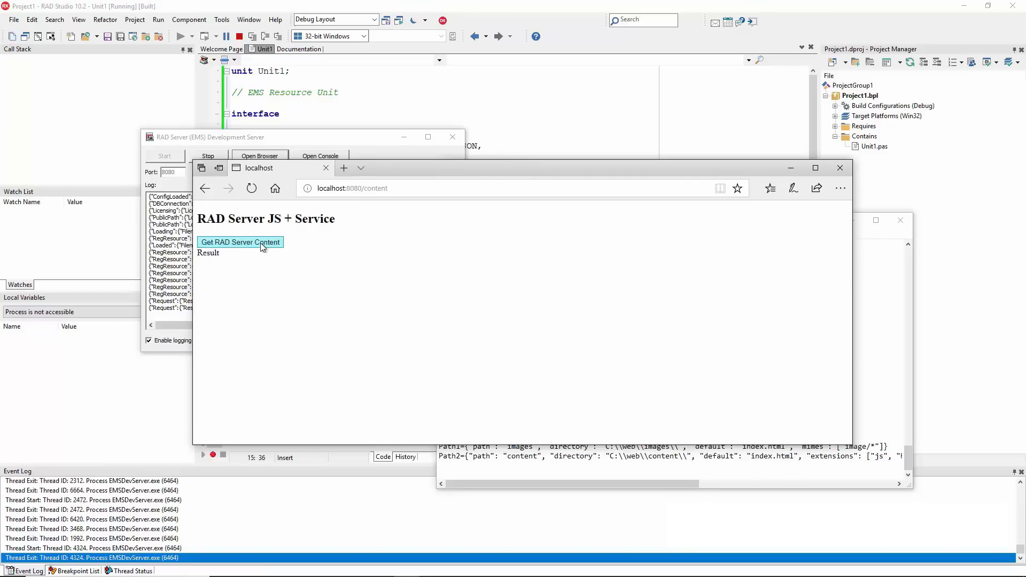
left_click(239, 241)
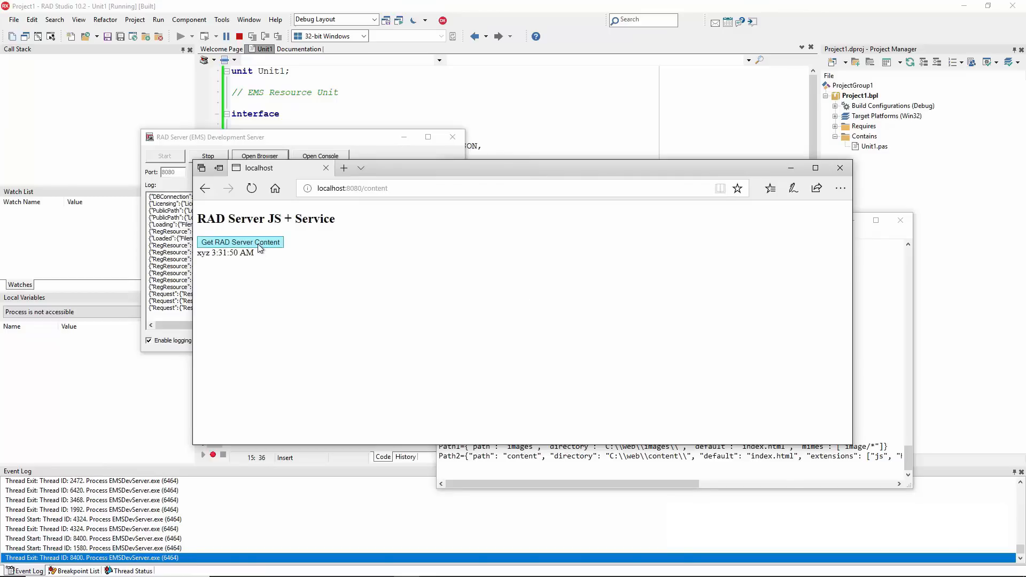
left_click(239, 242)
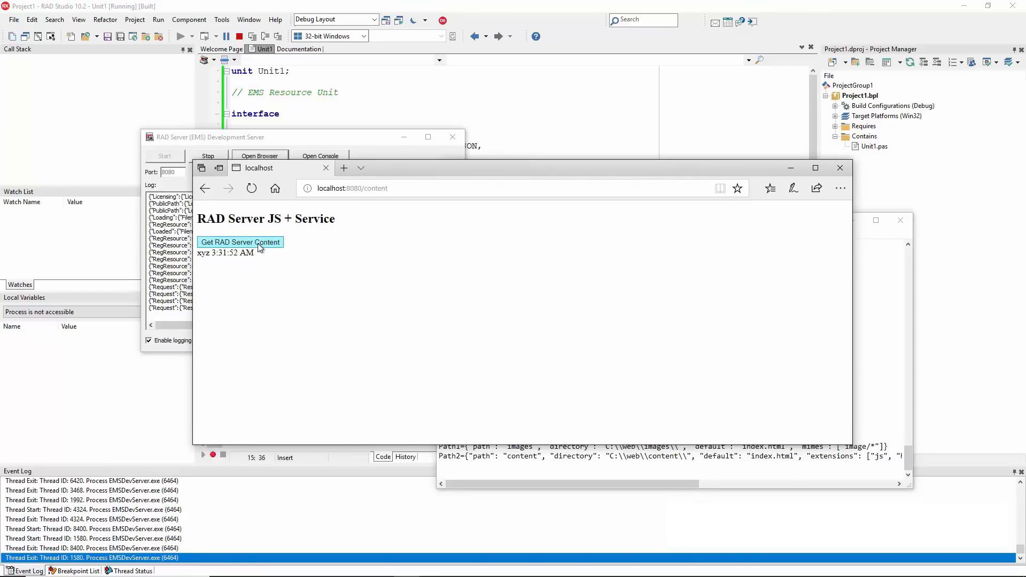